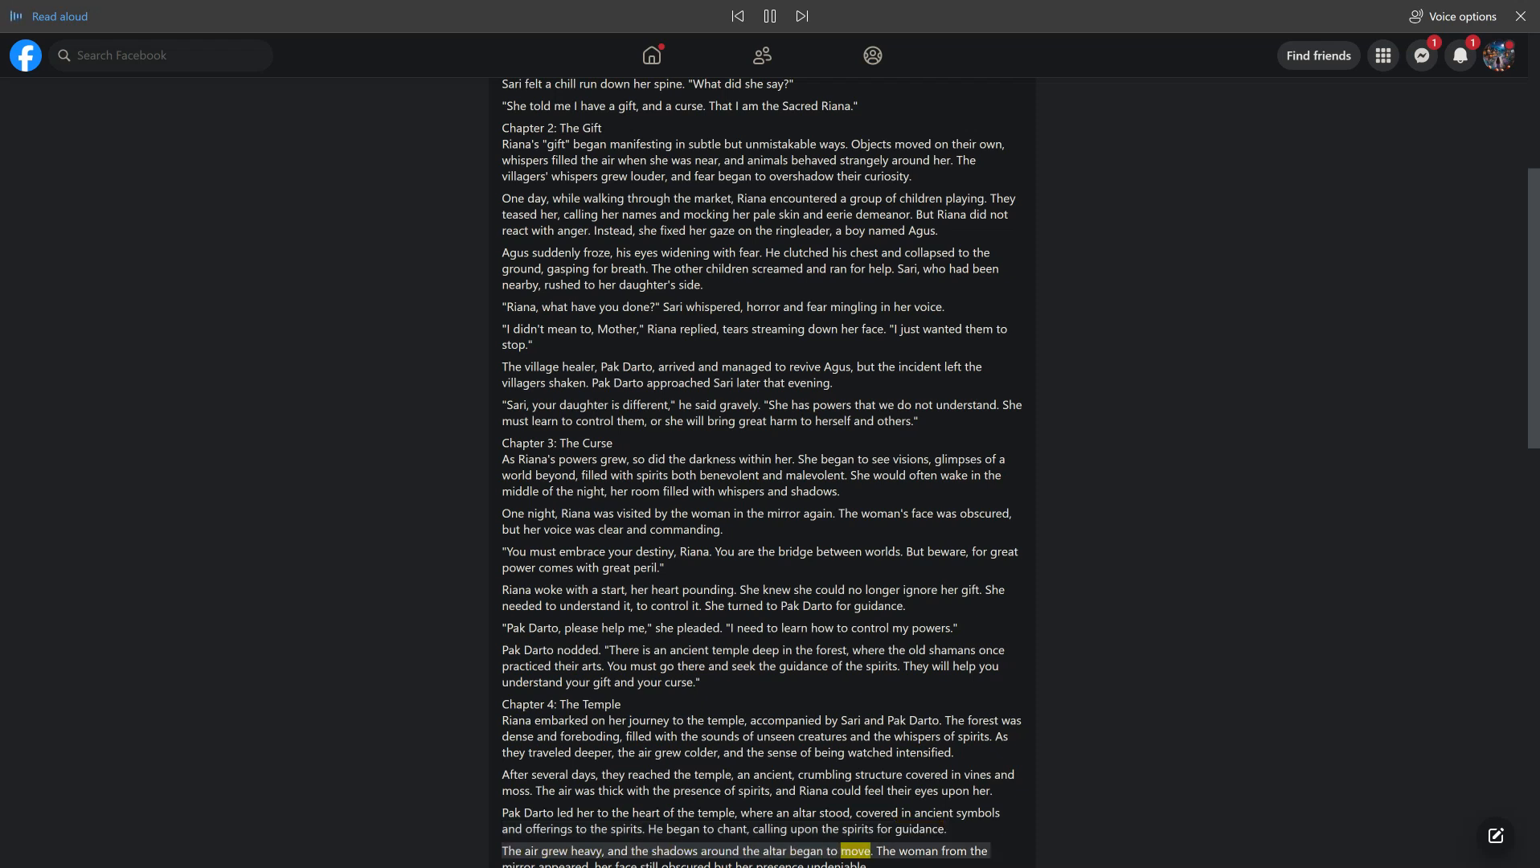
scroll(down, 3)
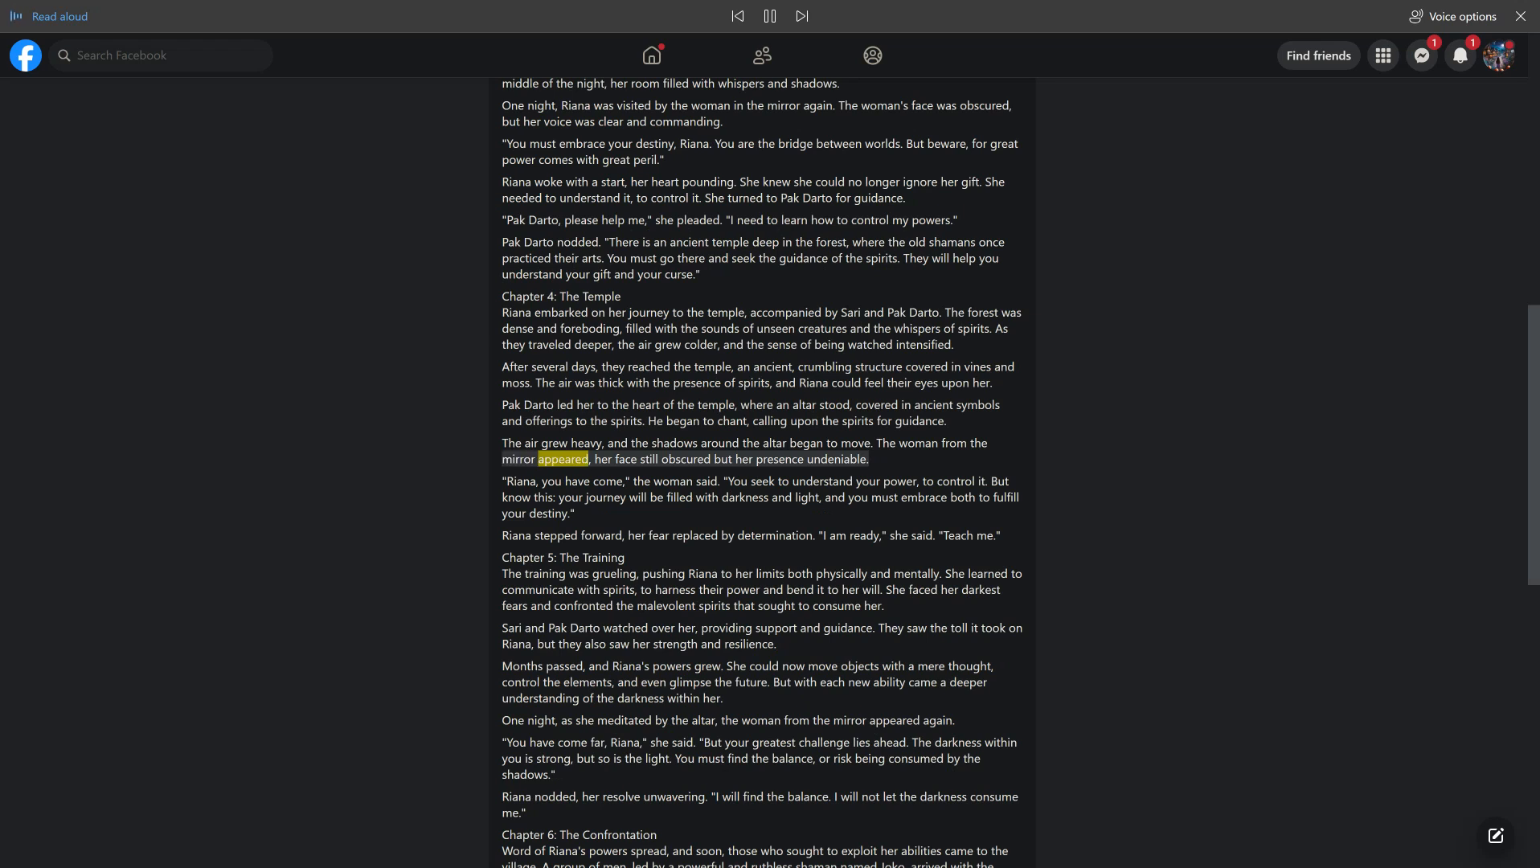